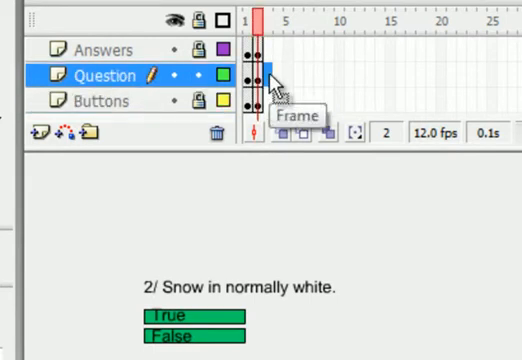
- Add a keyframe at frame 3 of the Question layer for question 3
right_click(268, 76)
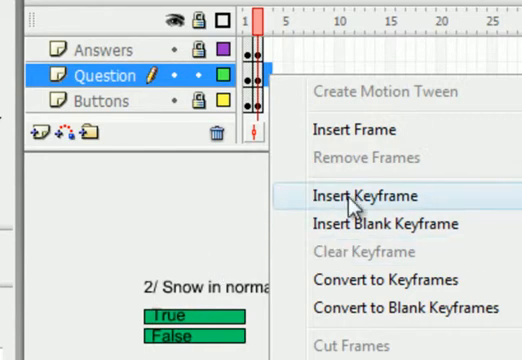
left_click(356, 196)
type("3/")
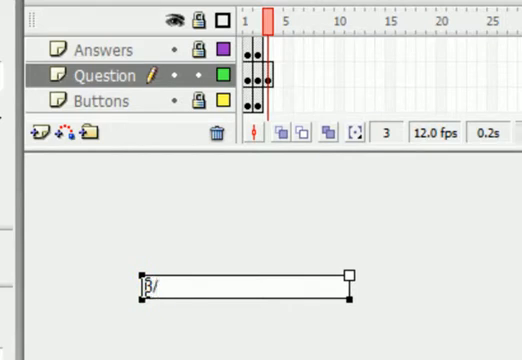
- Begin question 3's text: 'Which is the lan…' toward 'Which is the largest?'
type("Whi")
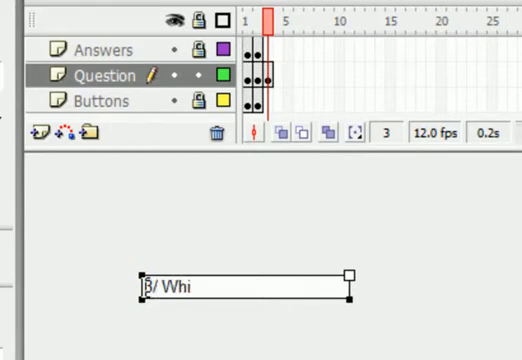
type("ch")
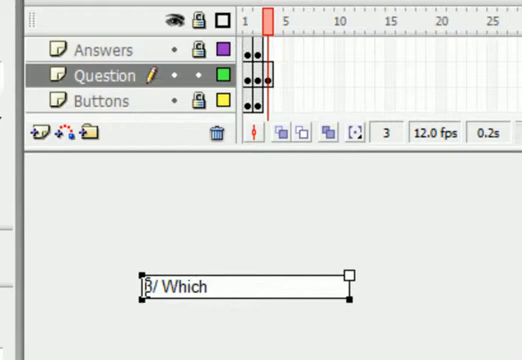
type("is the")
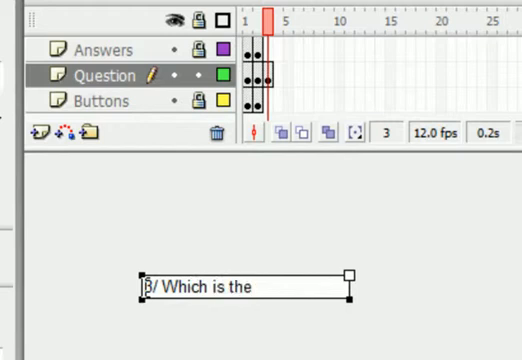
type("lan")
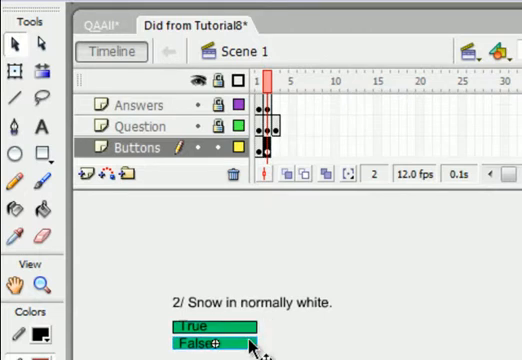
- Copy question 2's True/False buttons and bring up frame 3's options on the Buttons layer
right_click(210, 344)
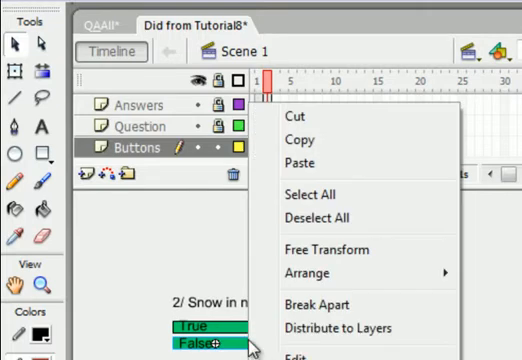
mouse_move(300, 140)
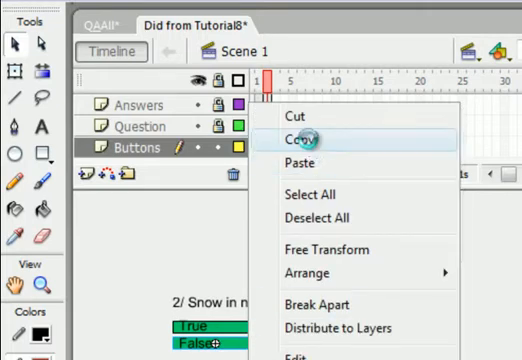
left_click(298, 136)
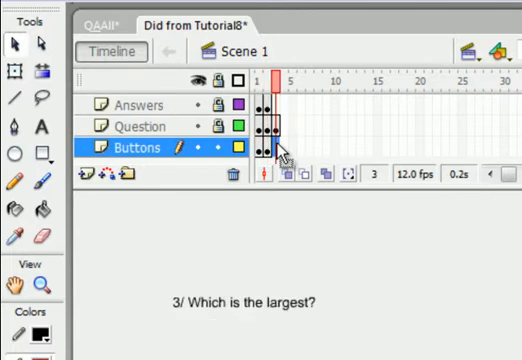
right_click(264, 148)
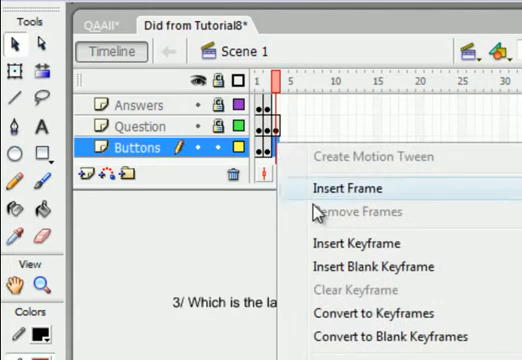
mouse_move(360, 290)
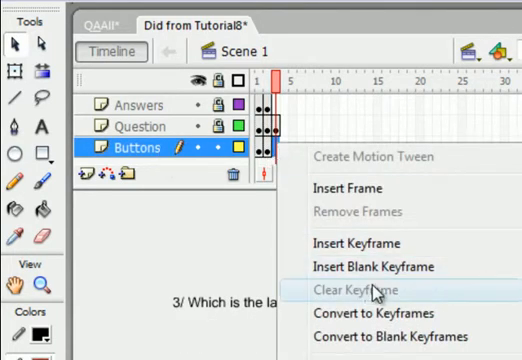
mouse_move(370, 268)
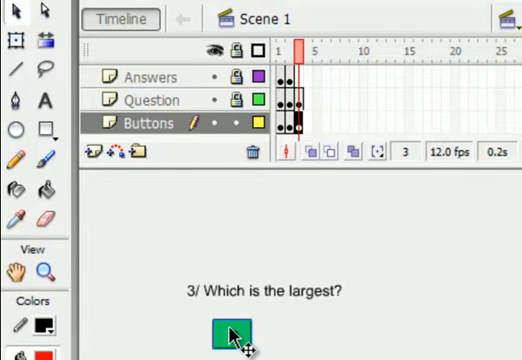
- Paste copies of the green square button in place and spread them out, viewing at 200%
right_click(230, 330)
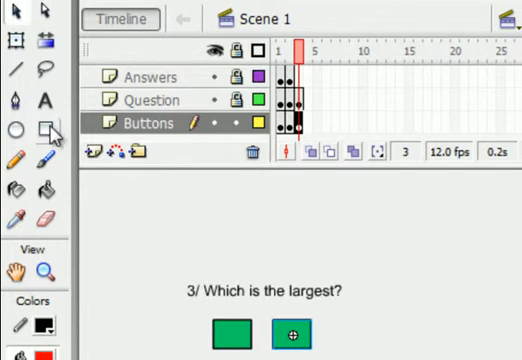
mouse_move(14, 38)
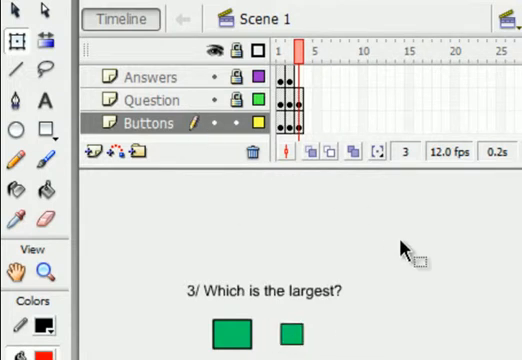
right_click(406, 252)
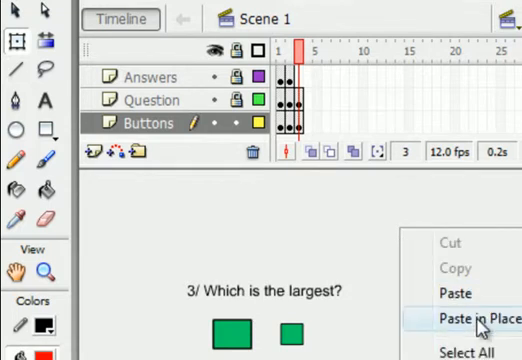
left_click(470, 318)
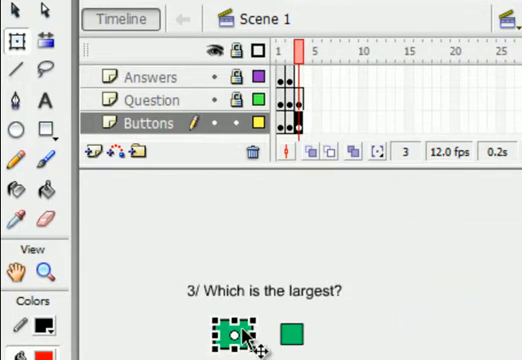
left_click_drag(228, 332, 344, 332)
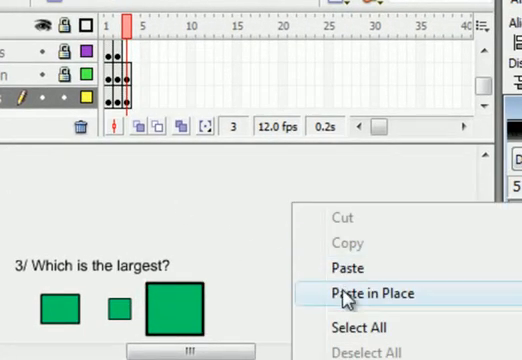
left_click(372, 292)
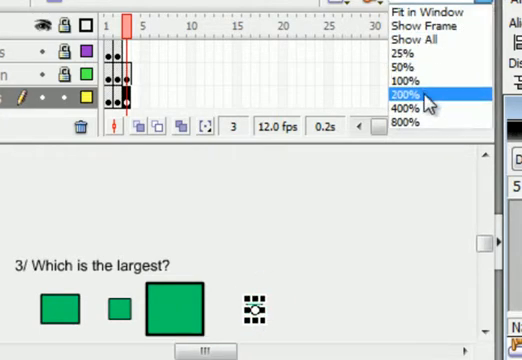
left_click(410, 94)
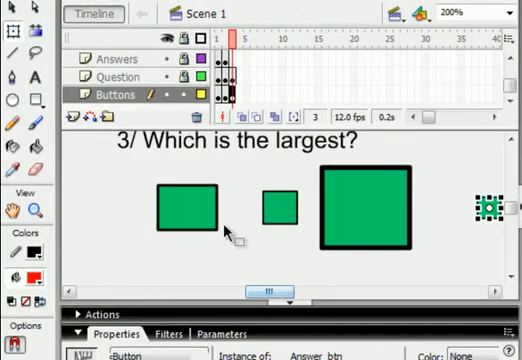
- Edit a square button's on(release) script to target question 3's wrong-answer clip
left_click(190, 206)
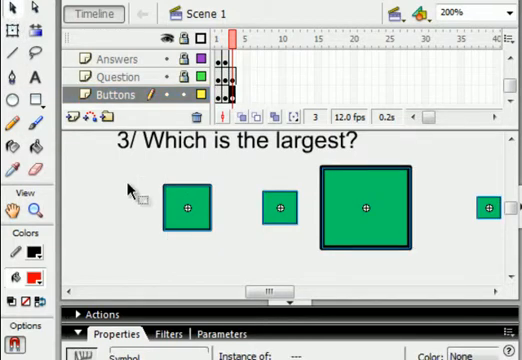
left_click(188, 206)
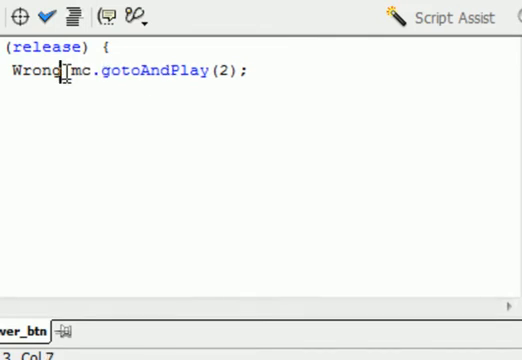
type("3")
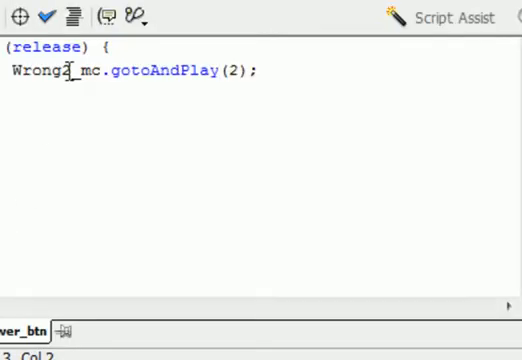
double_click(40, 70)
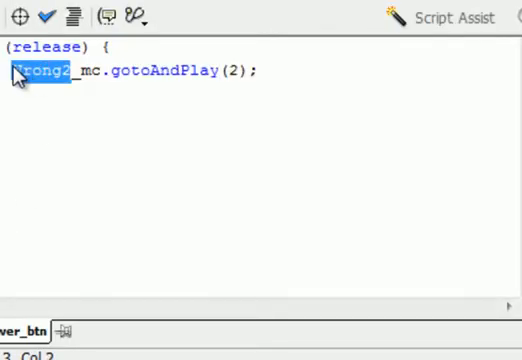
type("orz")
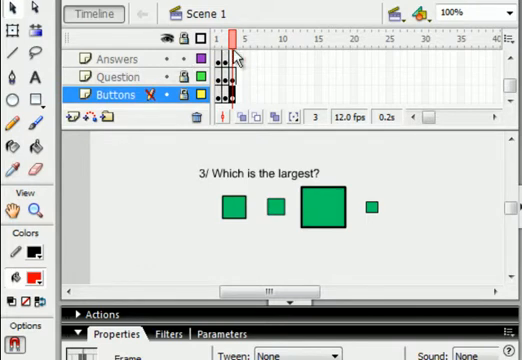
- Add a frame-3 keyframe on the Answers layer and start drawing red over a small square
right_click(232, 62)
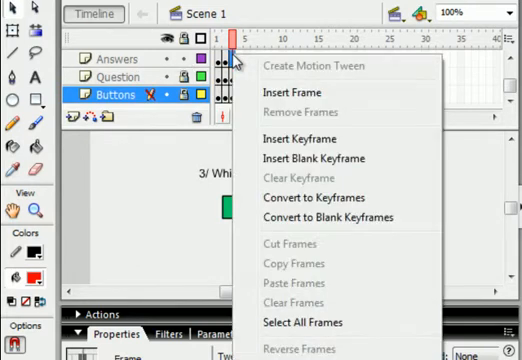
mouse_move(316, 160)
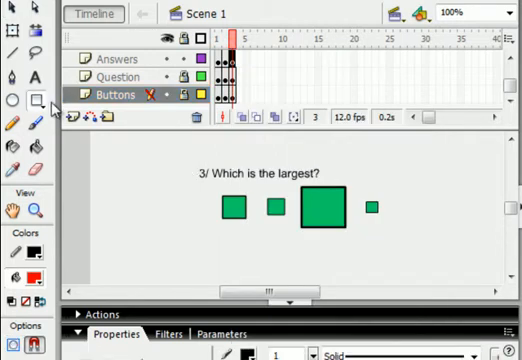
left_click(232, 62)
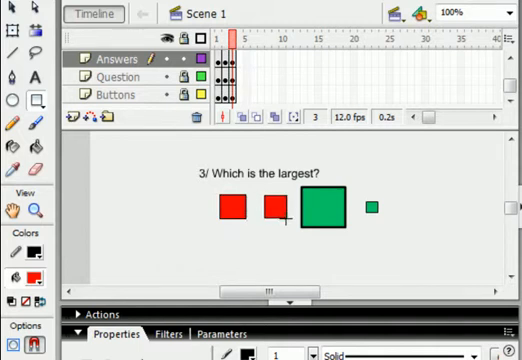
left_click(330, 206)
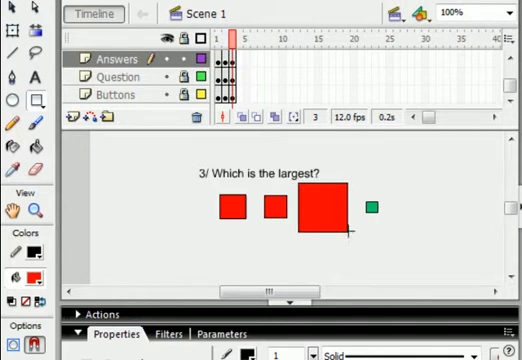
left_click(372, 206)
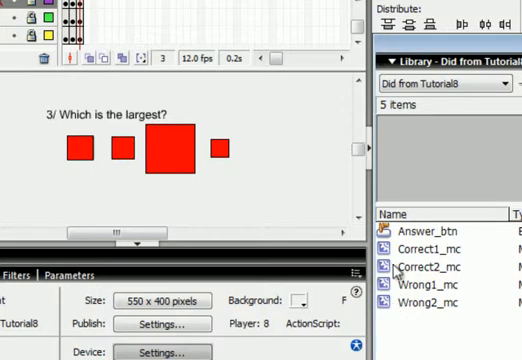
mouse_move(396, 268)
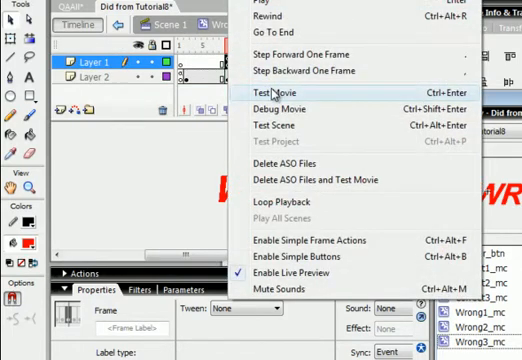
left_click(284, 92)
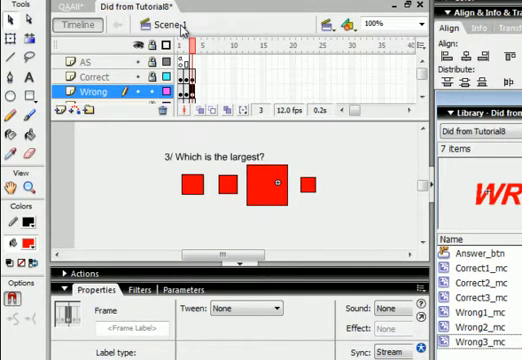
mouse_move(200, 62)
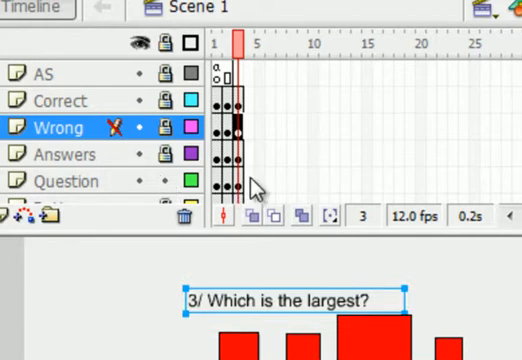
- Insert a keyframe at frame 4 for question 4 on the Question layer
right_click(240, 180)
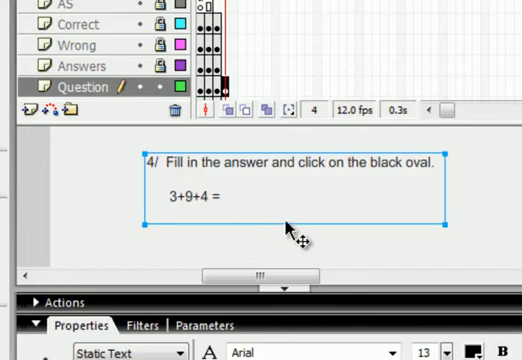
mouse_move(290, 70)
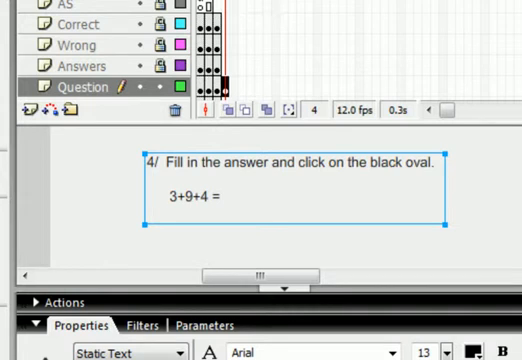
mouse_move(300, 190)
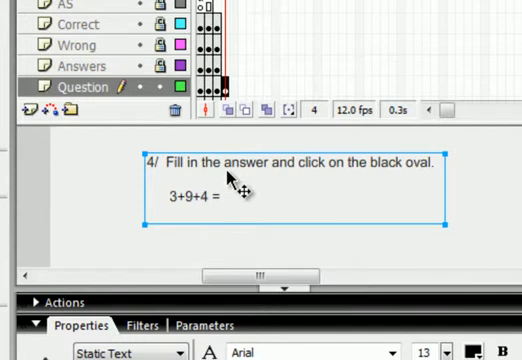
mouse_move(308, 190)
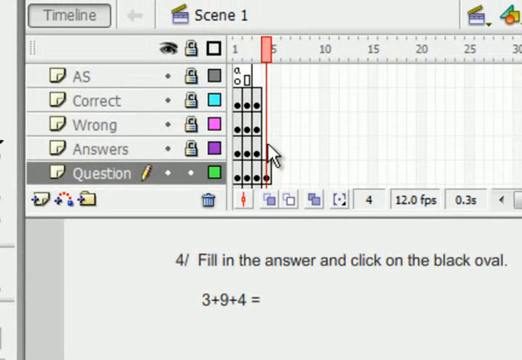
mouse_move(270, 156)
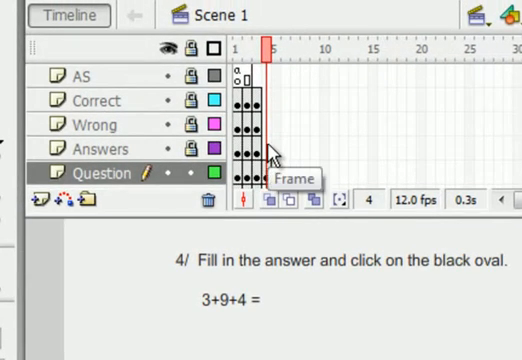
- Add frame-4 keyframes and an answer text field holding 00 after 3+9+4 =, setting its text type
right_click(264, 172)
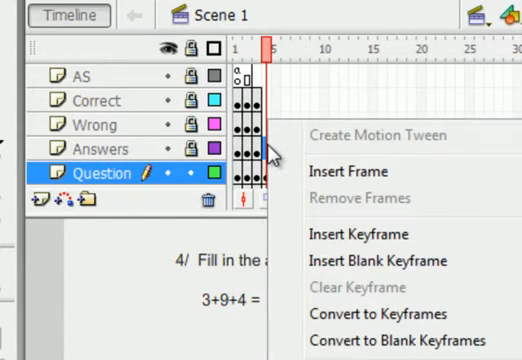
left_click(374, 260)
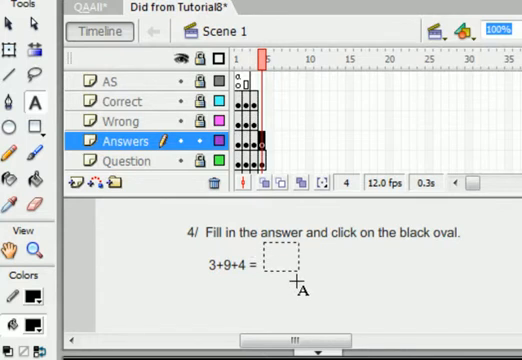
left_click(288, 272)
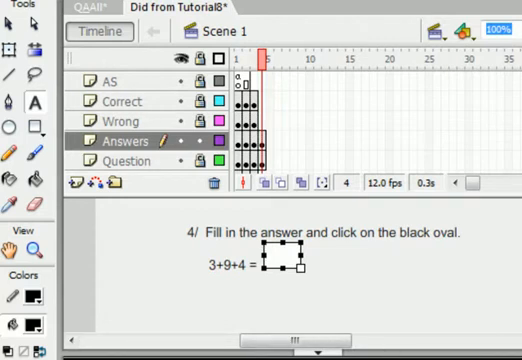
type("00")
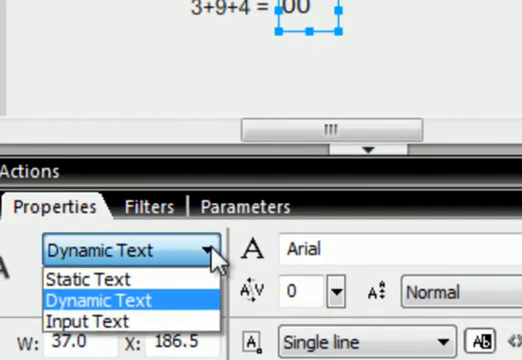
left_click(88, 320)
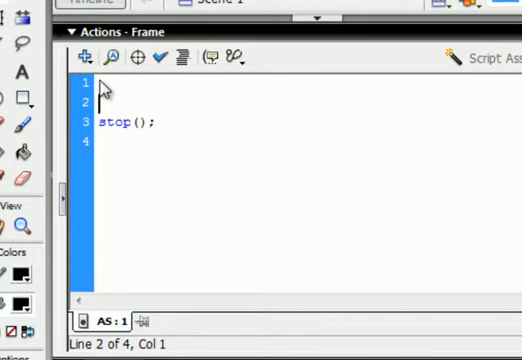
- Paste the copied script into frame 4's actions alongside stop();
right_click(110, 104)
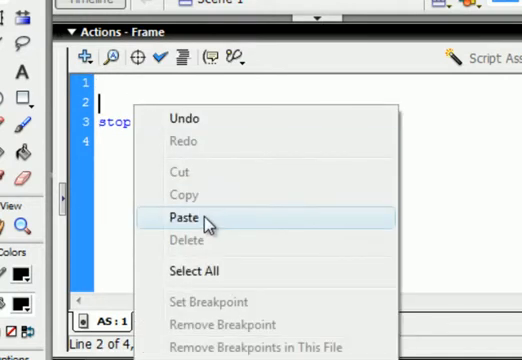
left_click(180, 218)
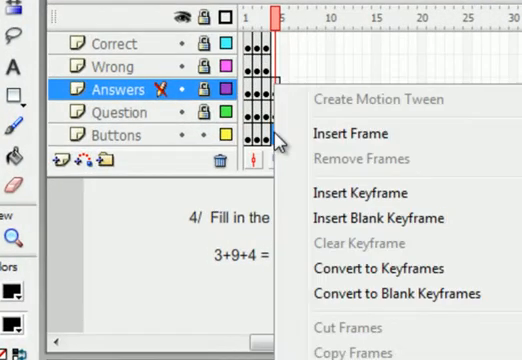
mouse_move(366, 218)
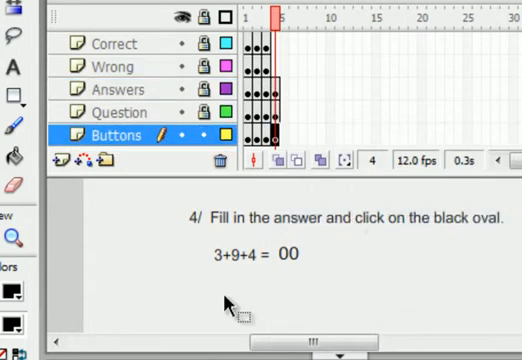
- Keyframe the Buttons layer at frame 4 and drop the Ans4_btn black oval below the sum
right_click(224, 304)
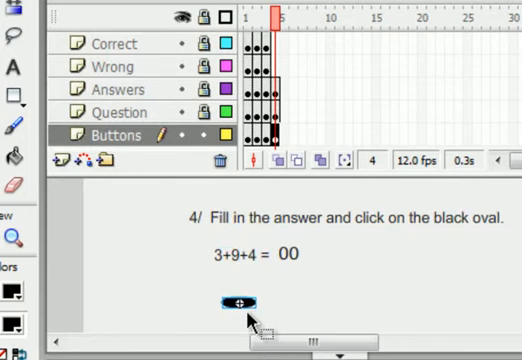
left_click(238, 296)
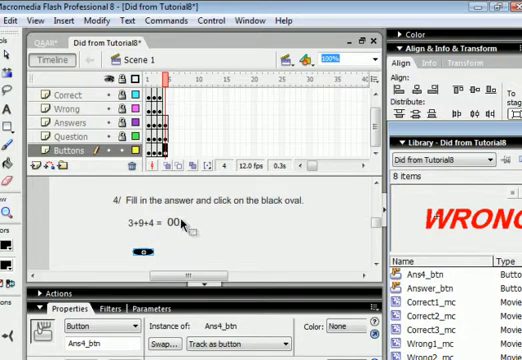
mouse_move(232, 228)
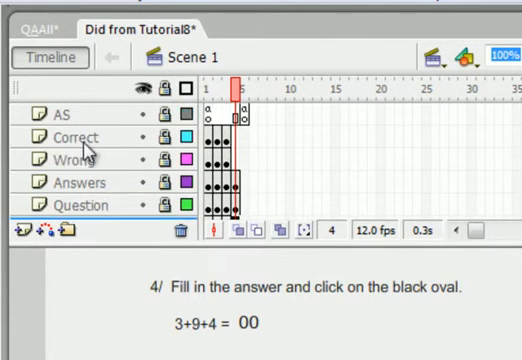
- Insert a new layer above the Correct layer in the timeline
left_click(76, 138)
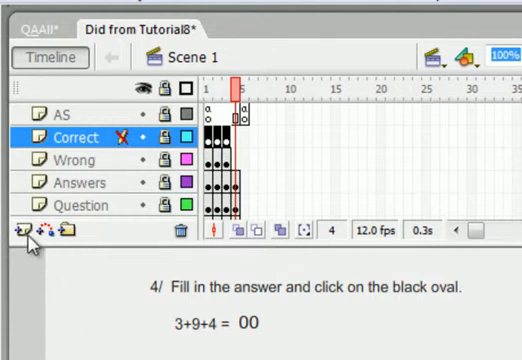
left_click(12, 228)
type("Square")
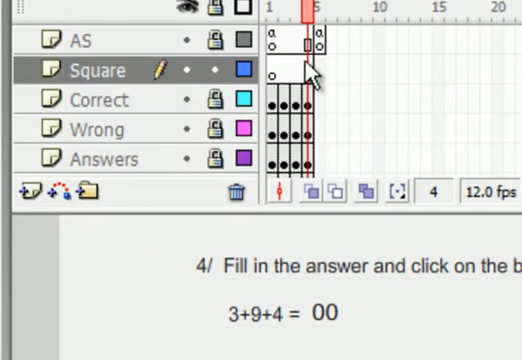
- Insert a frame on the Square layer so the black oval shows under question 4
right_click(304, 70)
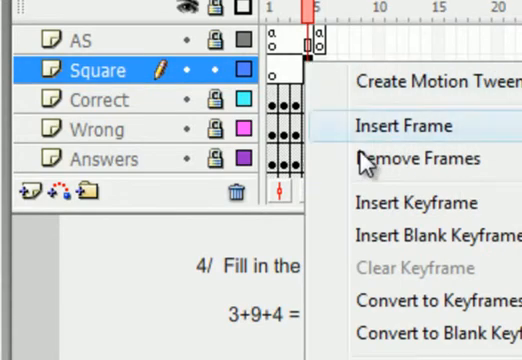
left_click(400, 124)
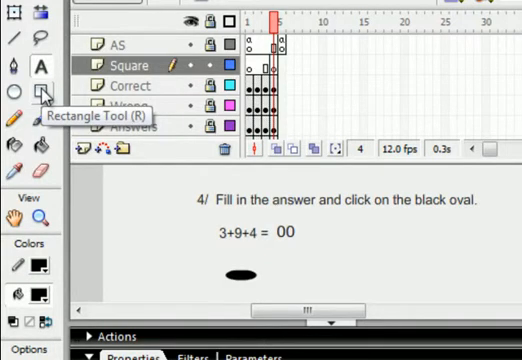
left_click(40, 94)
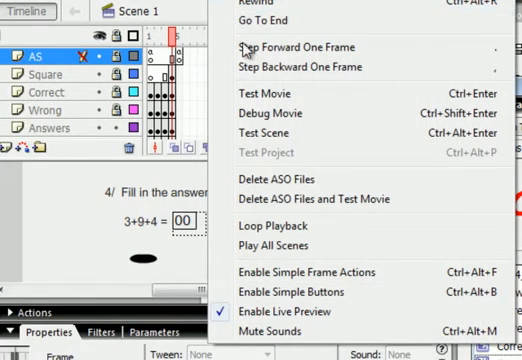
- Test the movie, answer the snow question, enter 16 for question 4 and submit it via the oval
left_click(256, 88)
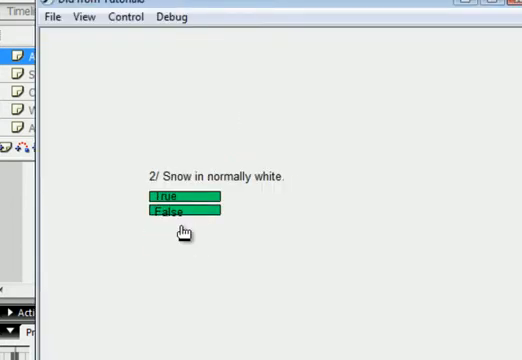
left_click(180, 212)
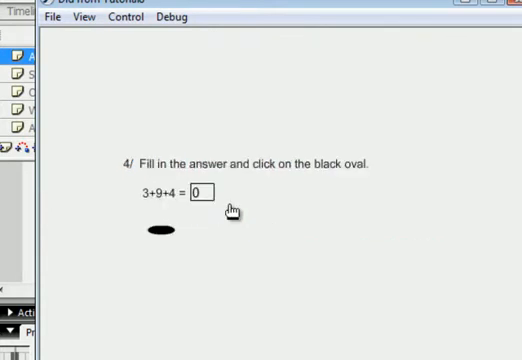
left_click(192, 192)
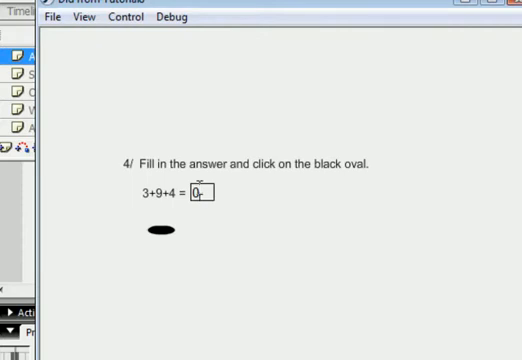
left_click(198, 192)
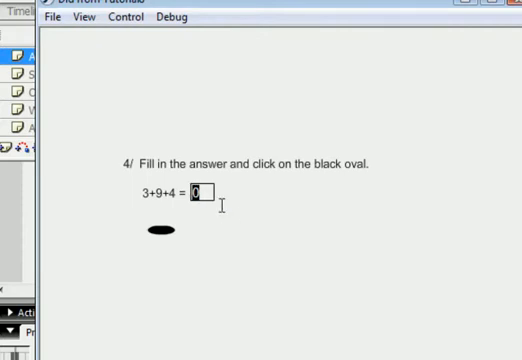
type("16")
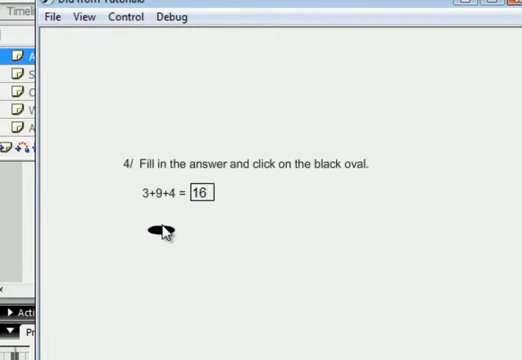
left_click(160, 232)
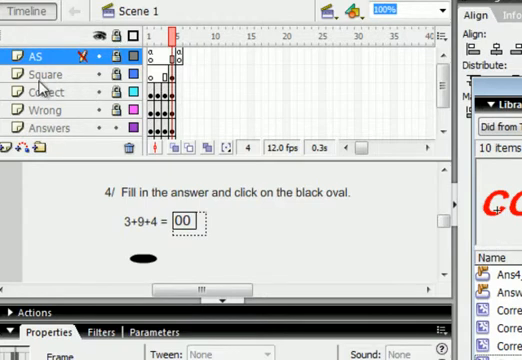
- Add a new Score layer above Square and type the red TOTAL label on the stage
left_click(46, 74)
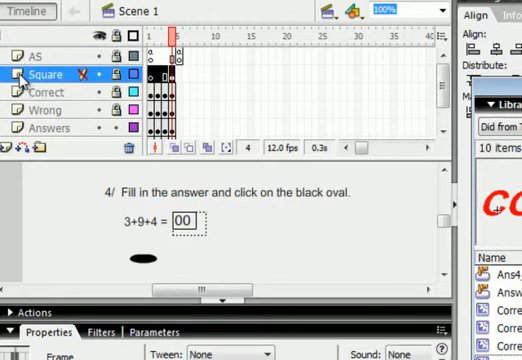
left_click(8, 148)
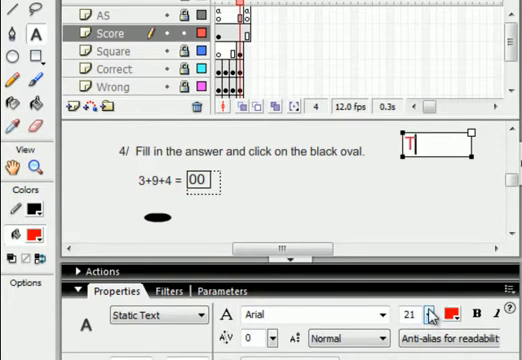
type("TOTA")
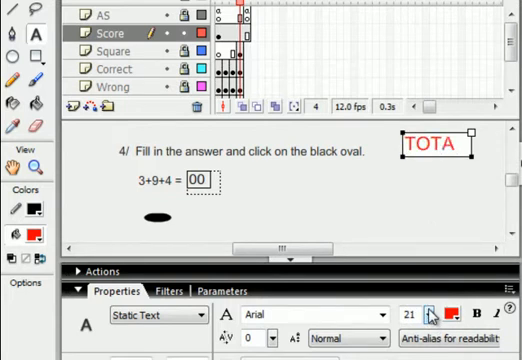
type("L =")
type("00")
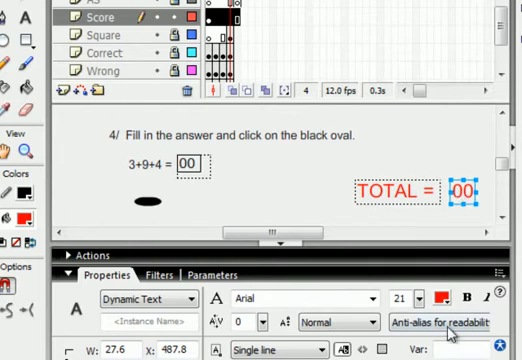
- Open the frame's Actions script to initialise the score alongside _root.Answer4 = 00
right_click(464, 196)
type("Total")
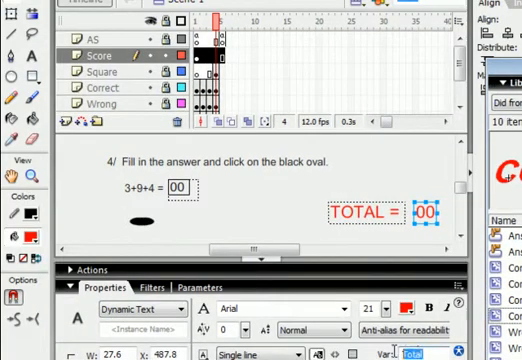
right_click(438, 214)
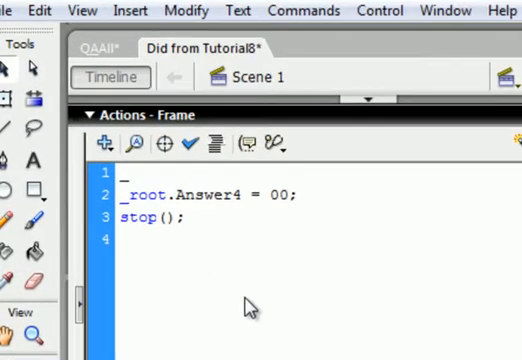
- Add the line _root.Total = 00 above the Answer4 line in the frame script
type("_root")
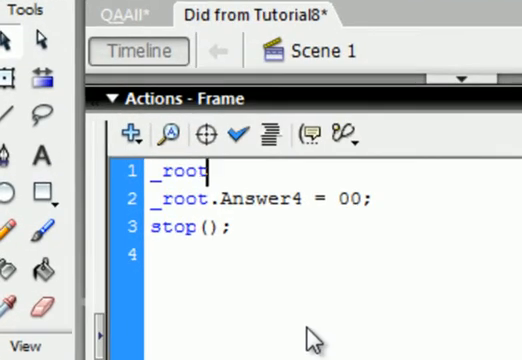
type(".")
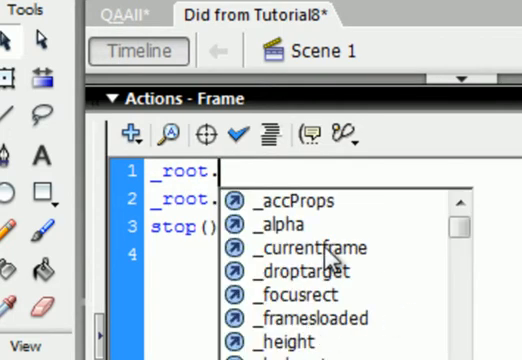
type("Total")
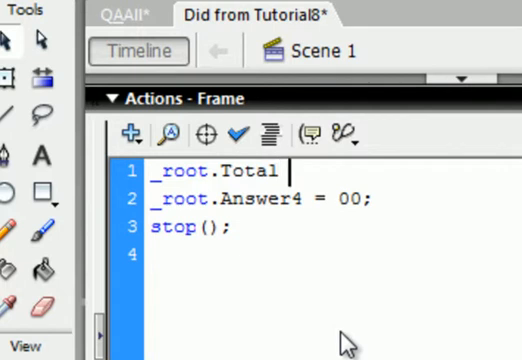
type("=")
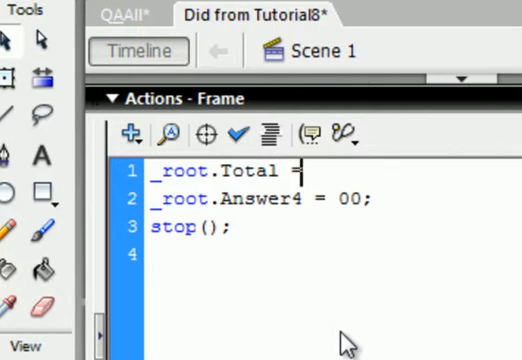
type("00")
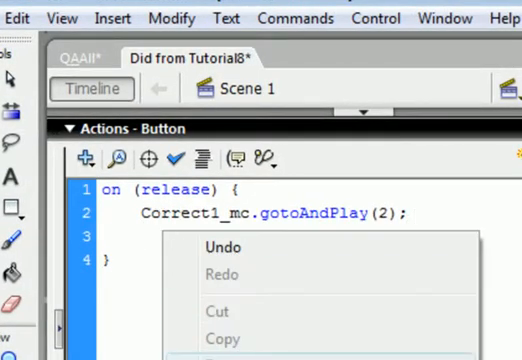
- Add _root.Total = Number (Total) +5; to the Correct1 button script, fix its ending, and select it for copying
type("_root.Total = Number (Total) +5;")
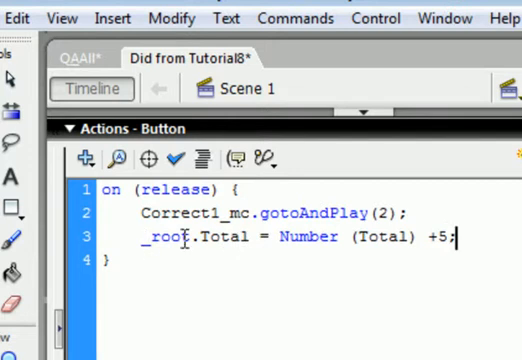
left_click(192, 240)
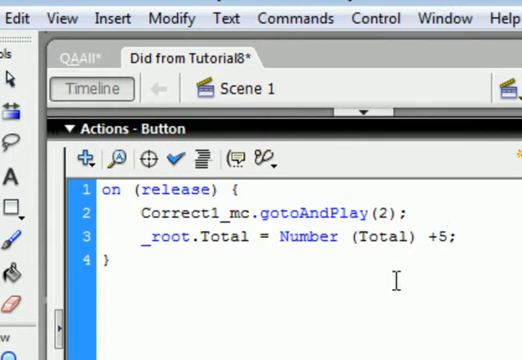
left_click_drag(360, 238, 452, 238)
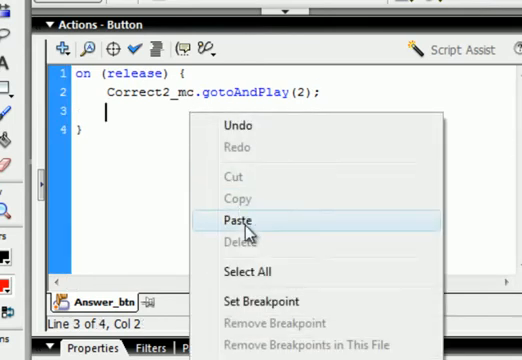
- Paste the add-five line into the second and third answer scripts and type it into Ans4's if branch
left_click(236, 220)
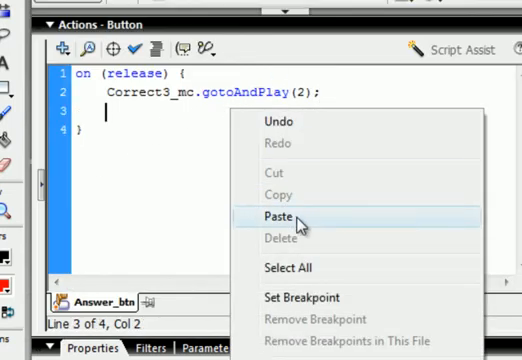
left_click(268, 216)
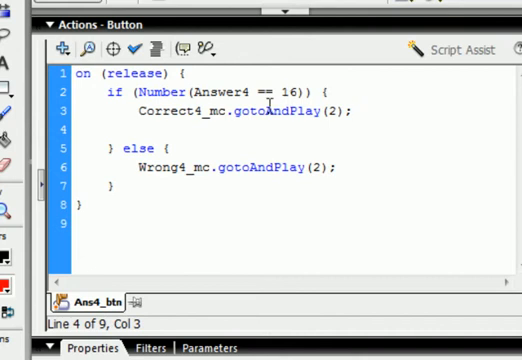
type("_root.Total = Number (Total) +5;")
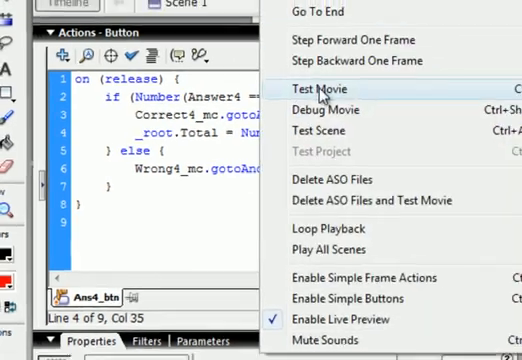
- Test the movie, answer 16 and the largest square, and watch TOTAL climb by five to 10
left_click(320, 88)
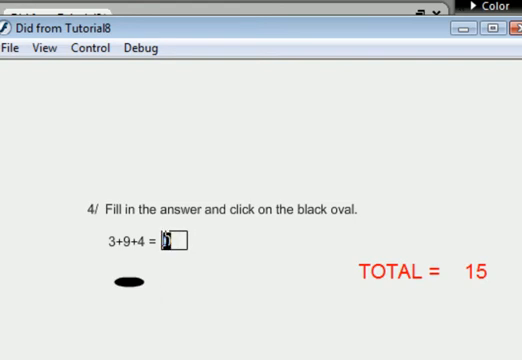
type("16")
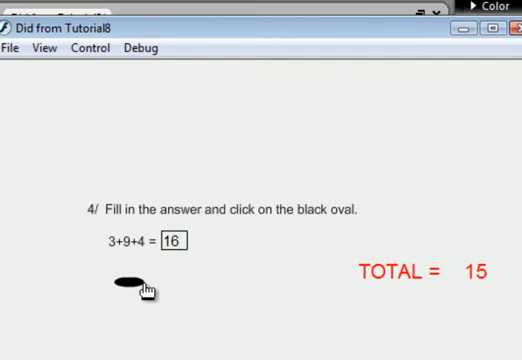
left_click(120, 284)
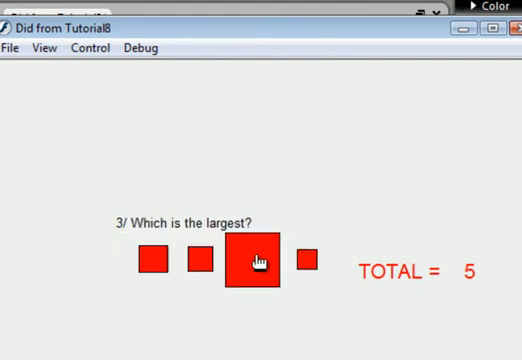
left_click(256, 260)
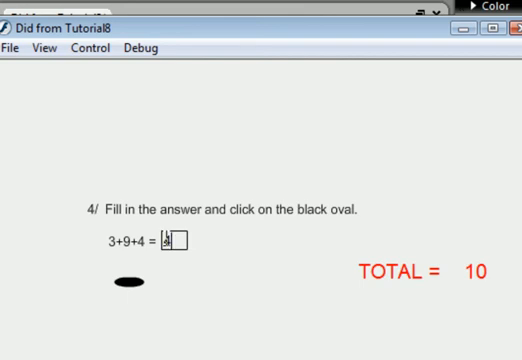
left_click(128, 284)
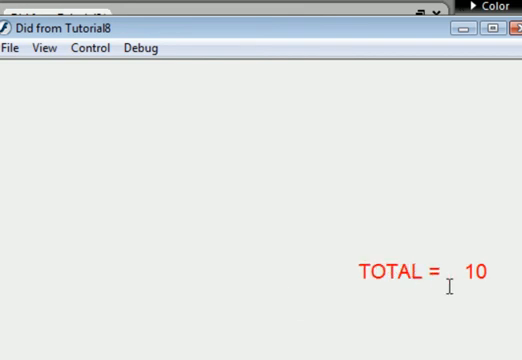